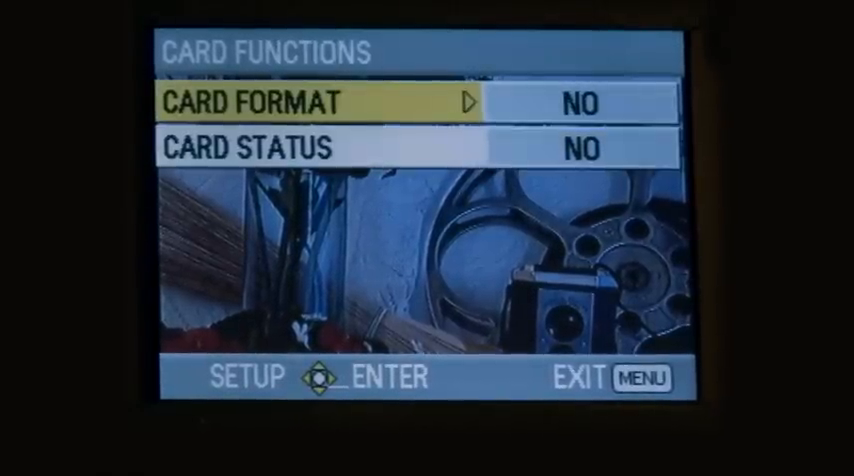
Move the menu highlight down from CARD FORMAT to CARD STATUS, leaving both at NO
key(Down)
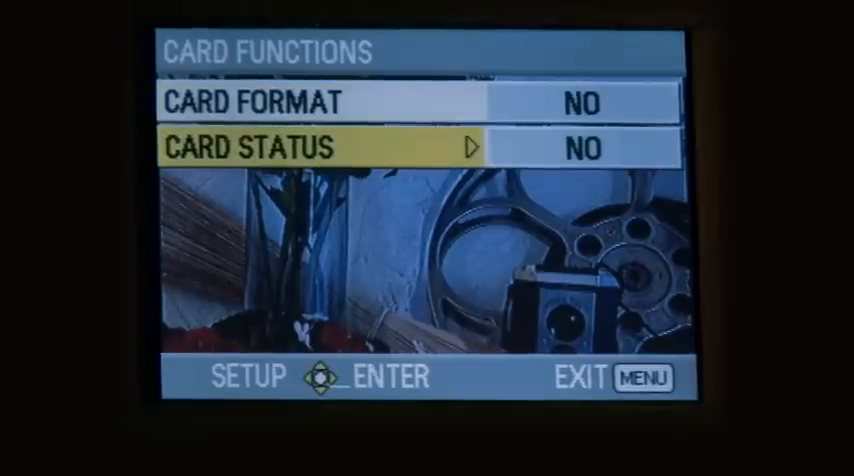